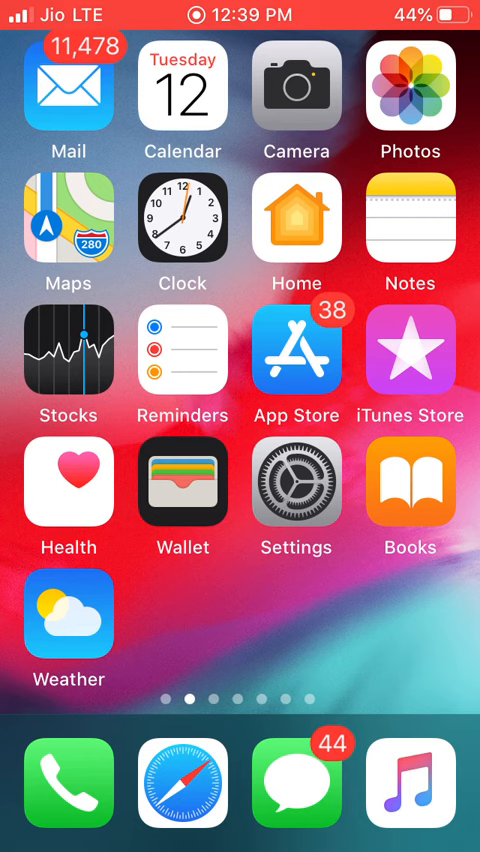
Swipe the Home Screen pages and open the Python Revision Tour (Dictionary - Part2) video in YouTube
scroll(left, 3)
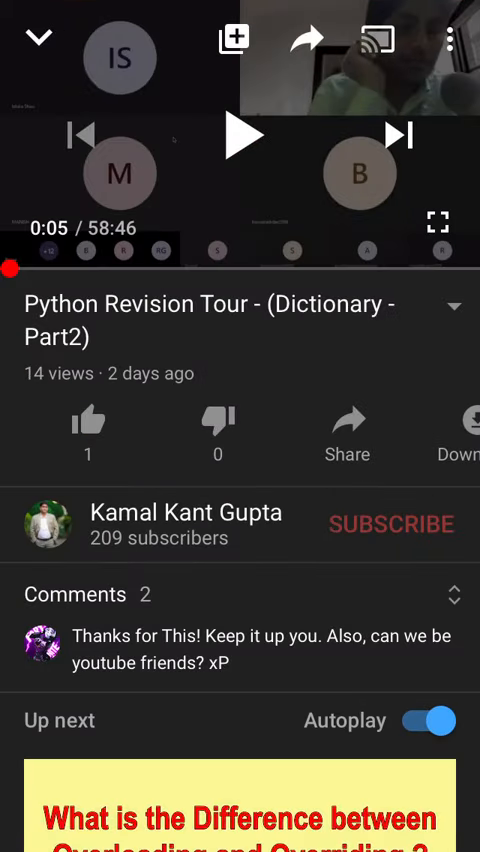
Open the three-dot options menu for the Python Revision Tour video
click(455, 40)
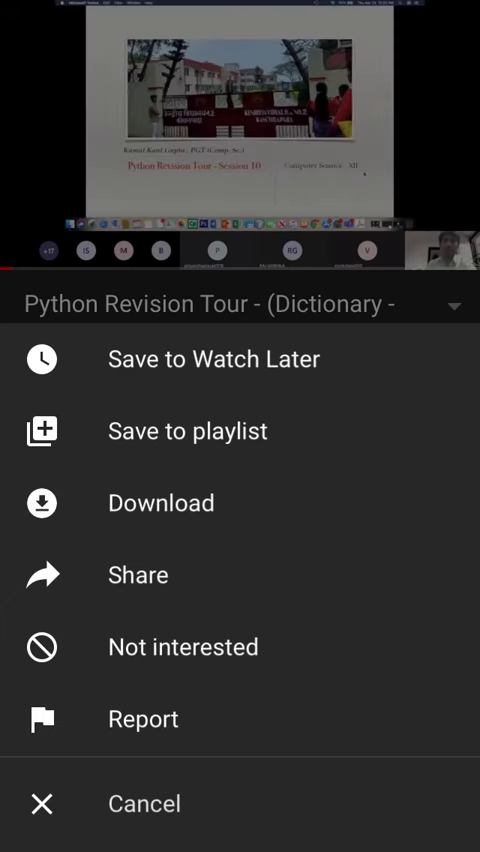
Share the video via Copy link, then go back to the Home Screen
click(137, 575)
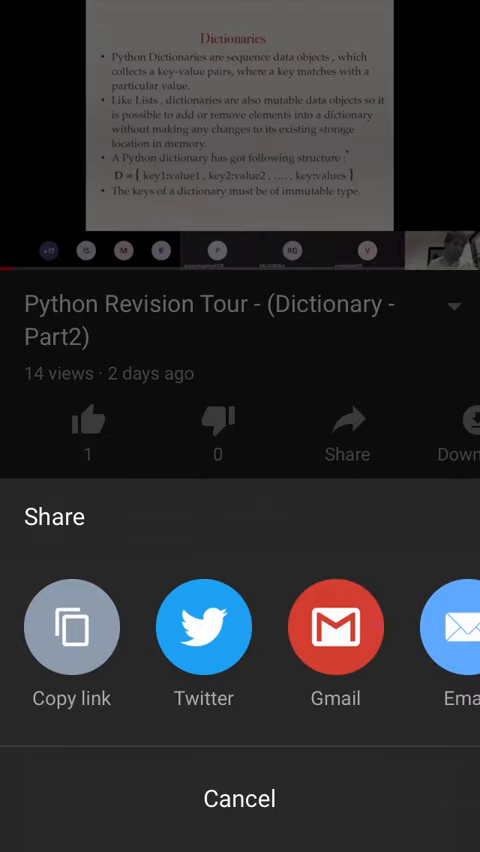
click(71, 627)
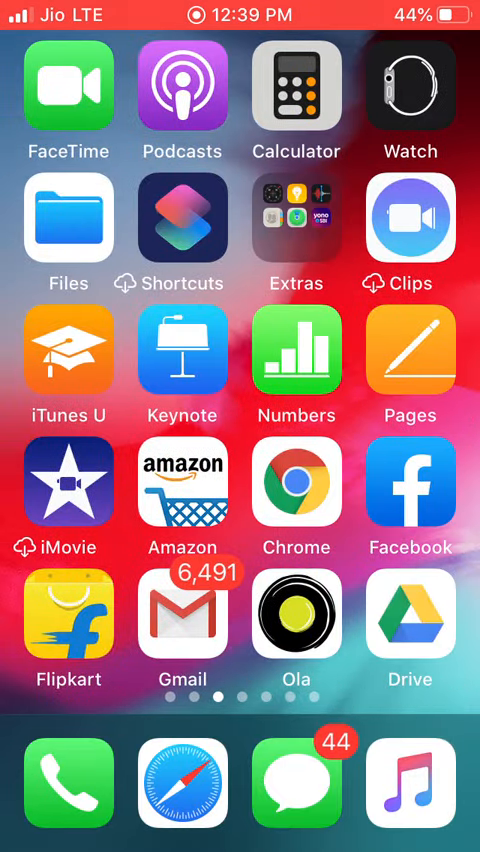
Launch Pages, showing the On My iPhone document list
click(68, 217)
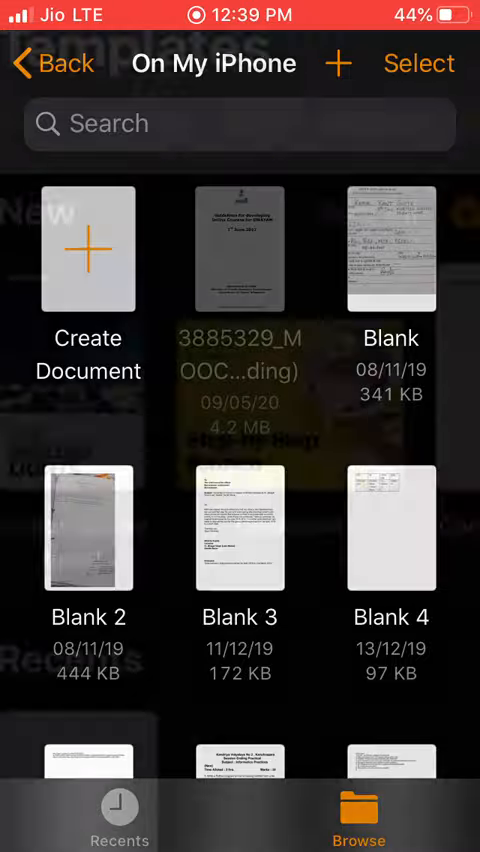
click(88, 248)
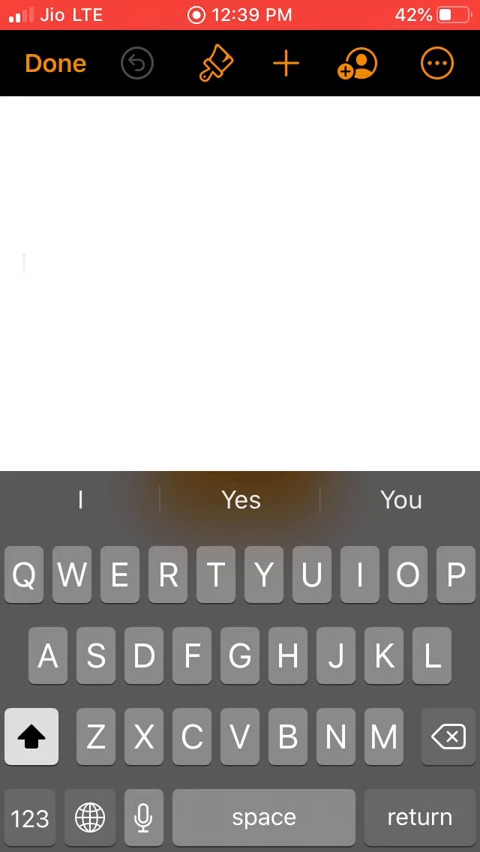
text(https://youtu.be/4HJUX_BQgGI)
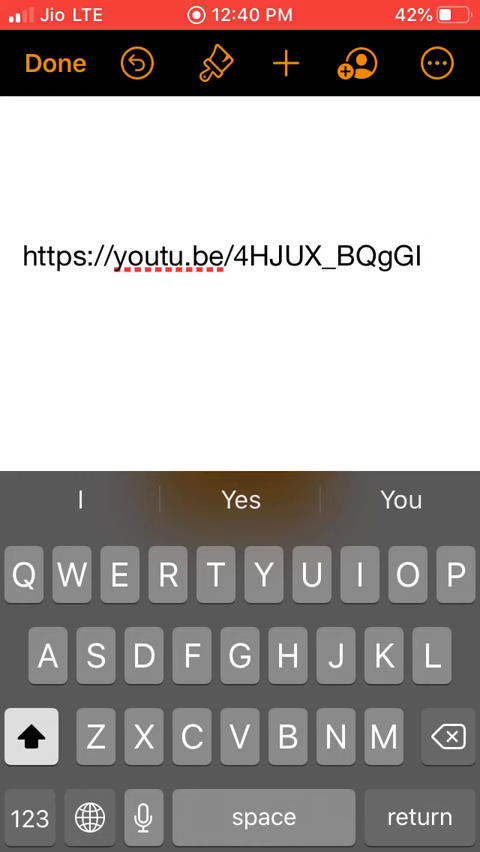